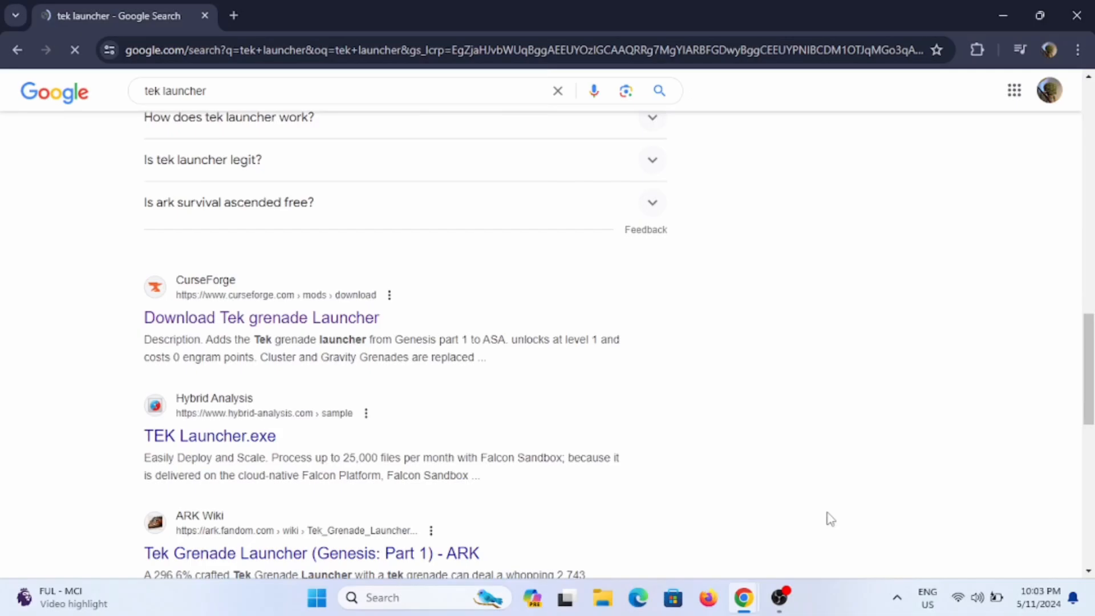
- Scroll the 'tek launcher' Google results to the Nuclearistt/TEKLauncher GitHub and Releases links
{"action": "scroll", "scroll_direction": "down", "scroll_amount": 3}
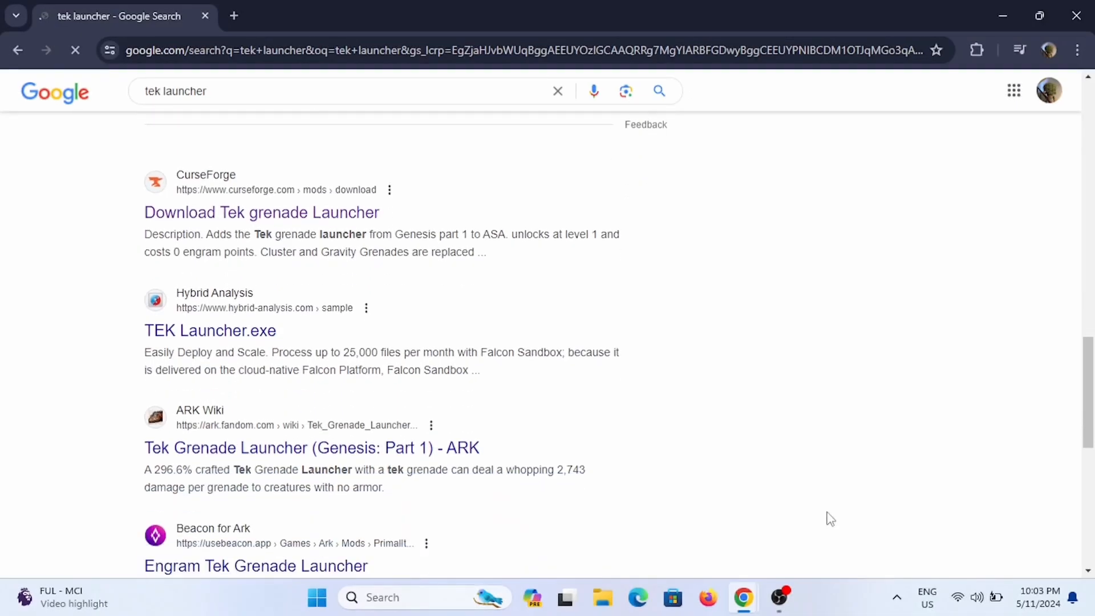
{"action": "scroll", "scroll_direction": "down", "scroll_amount": 3}
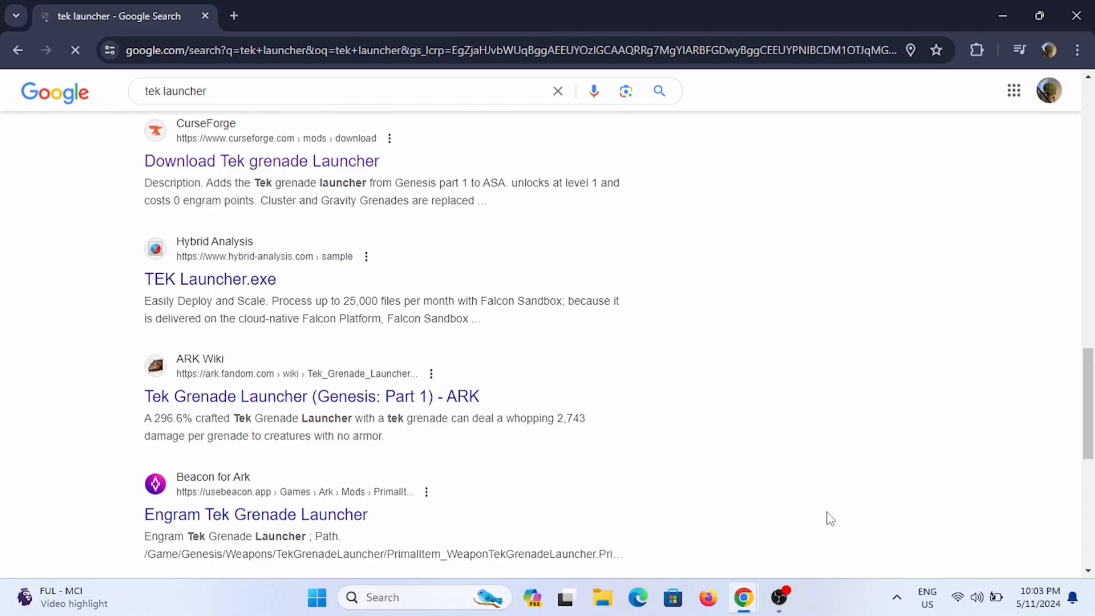
{"action": "scroll", "scroll_direction": "down", "scroll_amount": 3}
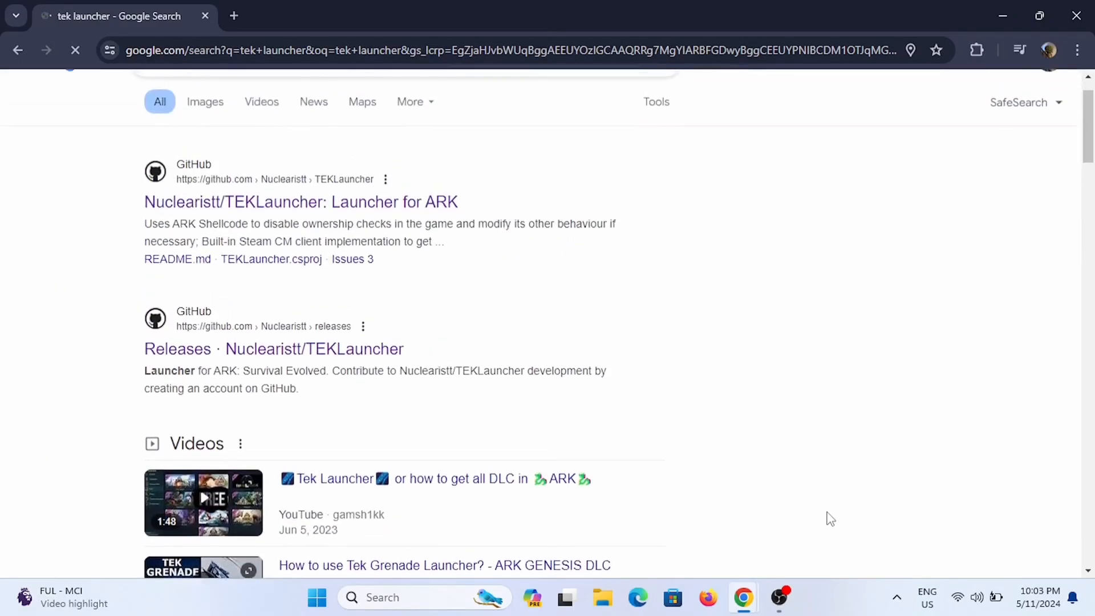
- Open the Nuclearistt/TEKLauncher repository and scroll through its files and README
{"action": "left_click", "coordinate": [301, 202]}
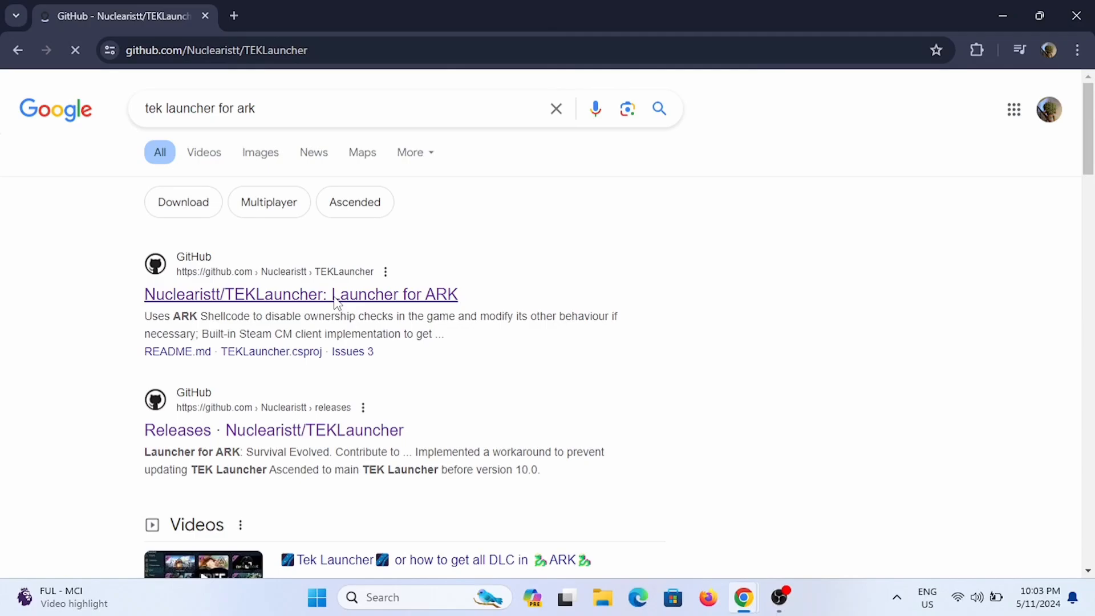
{"action": "left_click", "coordinate": [301, 294]}
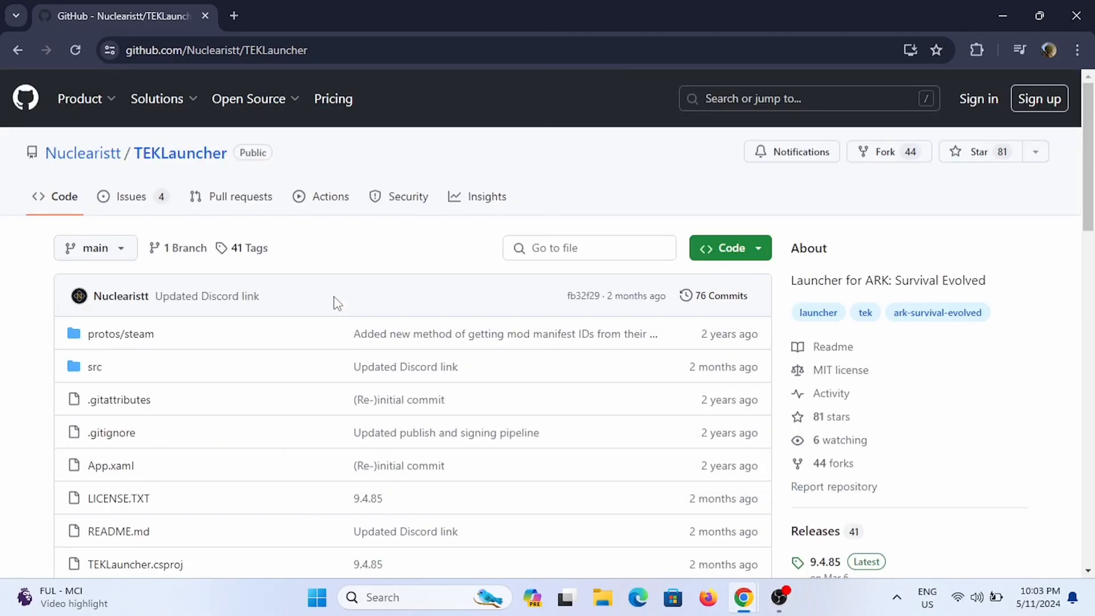
{"action": "scroll", "scroll_direction": "down", "scroll_amount": 3}
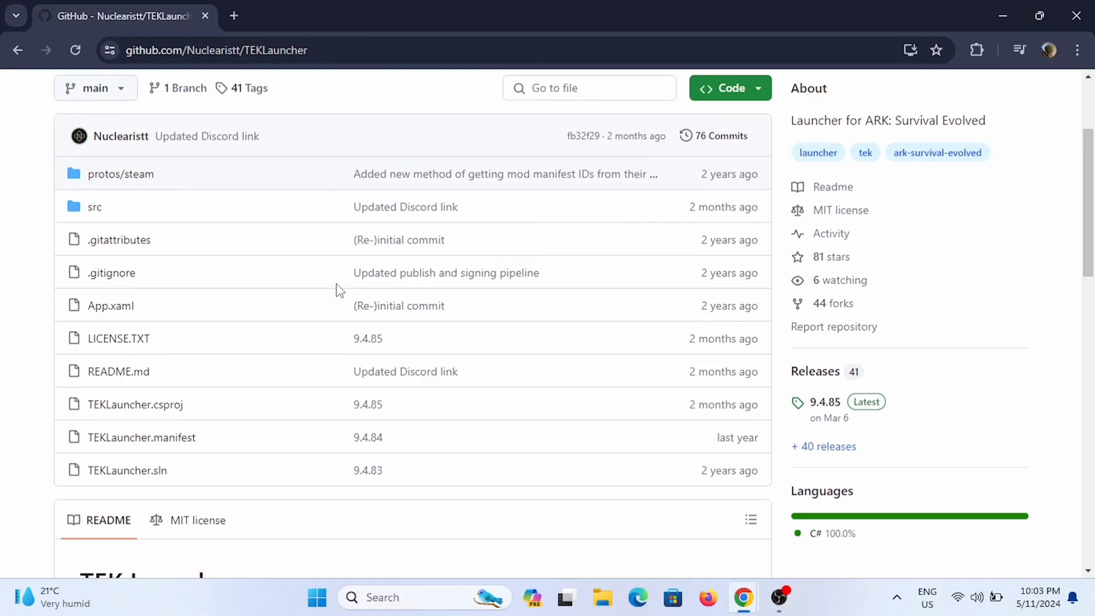
{"action": "scroll", "scroll_direction": "down", "scroll_amount": 3}
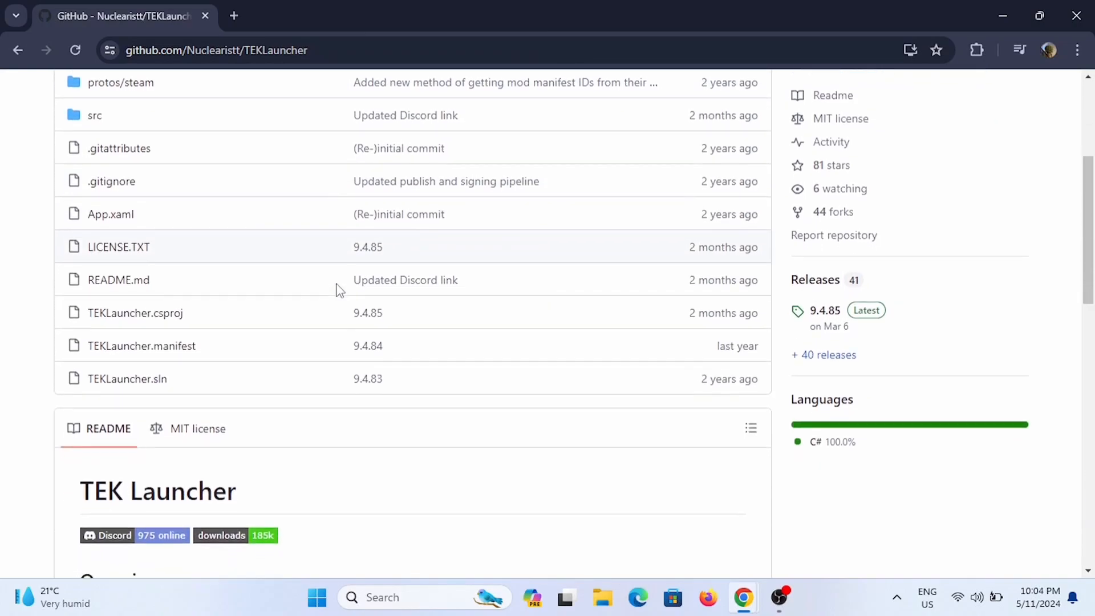
{"action": "scroll", "scroll_direction": "down", "scroll_amount": 3}
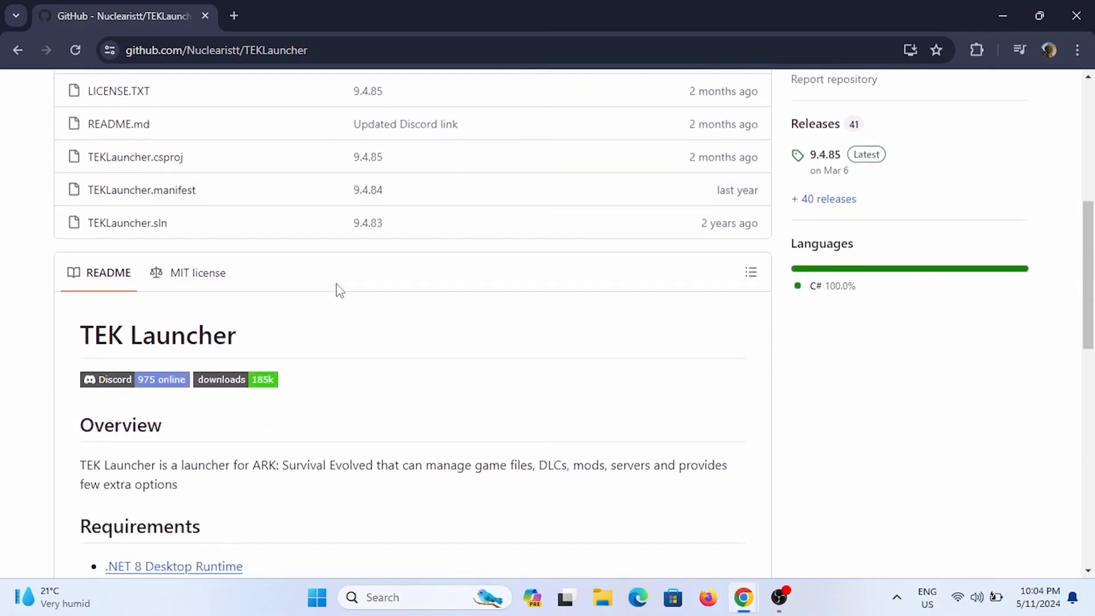
{"action": "scroll", "scroll_direction": "down", "scroll_amount": 3}
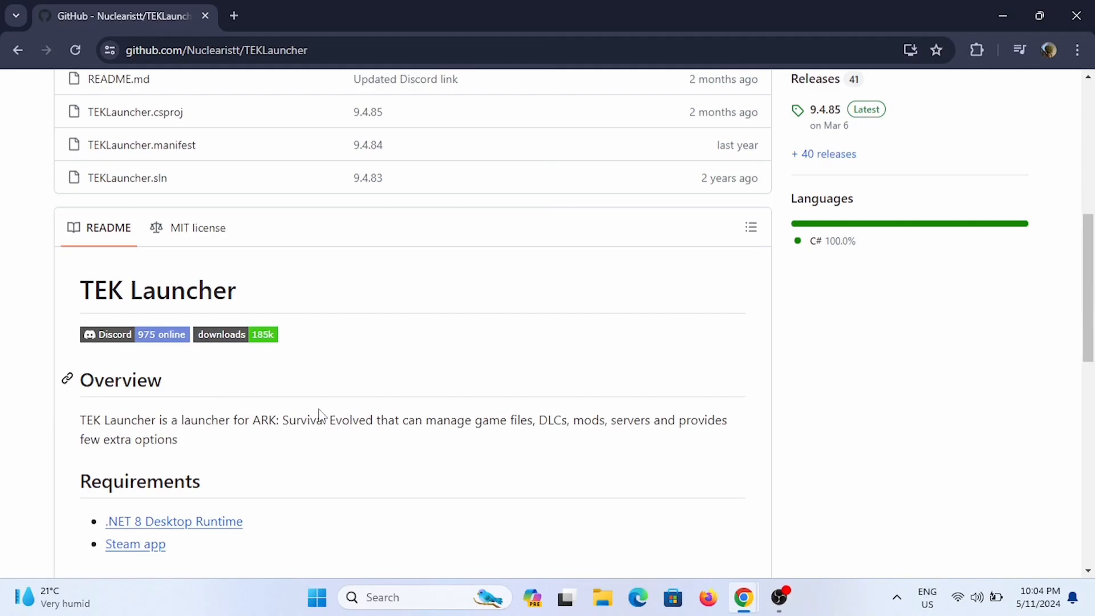
{"action": "mouse_move", "coordinate": [364, 381]}
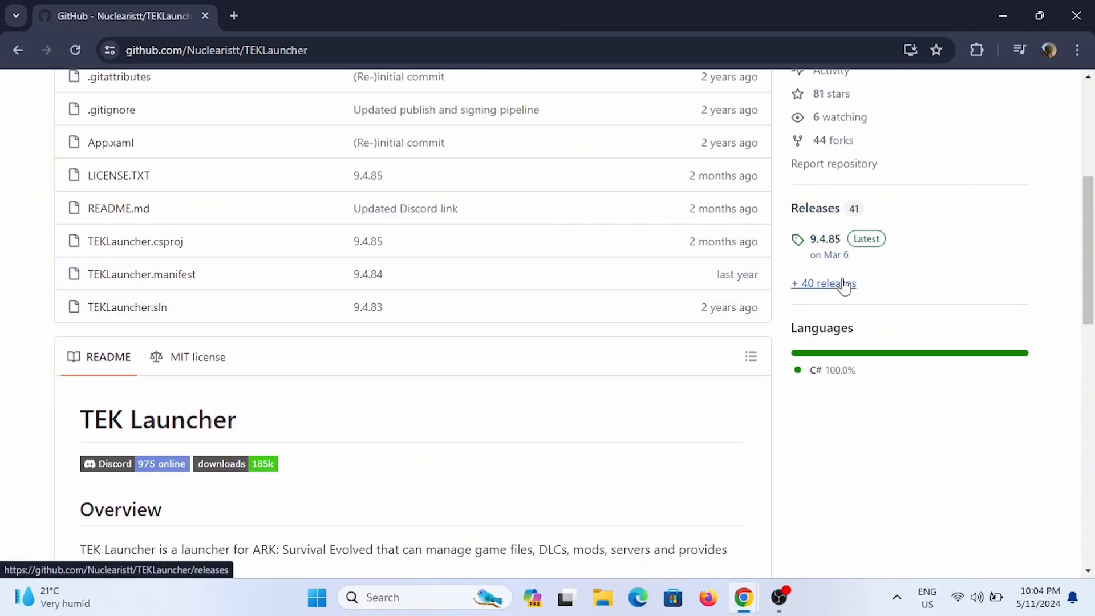
{"action": "mouse_move", "coordinate": [825, 240]}
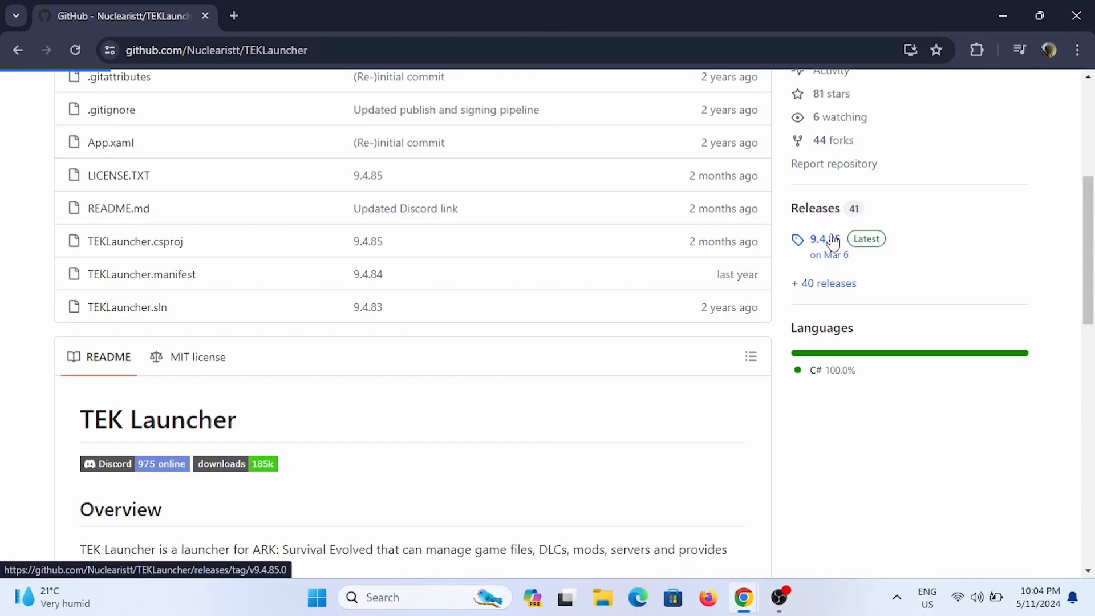
- Open the 9.4.85 latest release and scroll through its changes and assets
{"action": "left_click", "coordinate": [819, 239]}
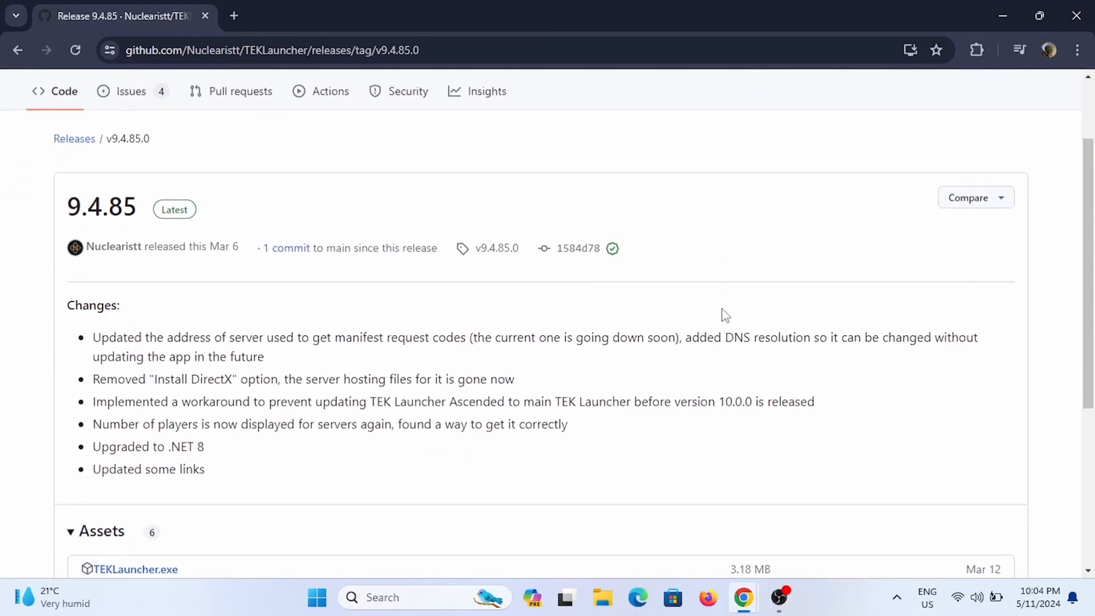
{"action": "scroll", "scroll_direction": "down", "scroll_amount": 3}
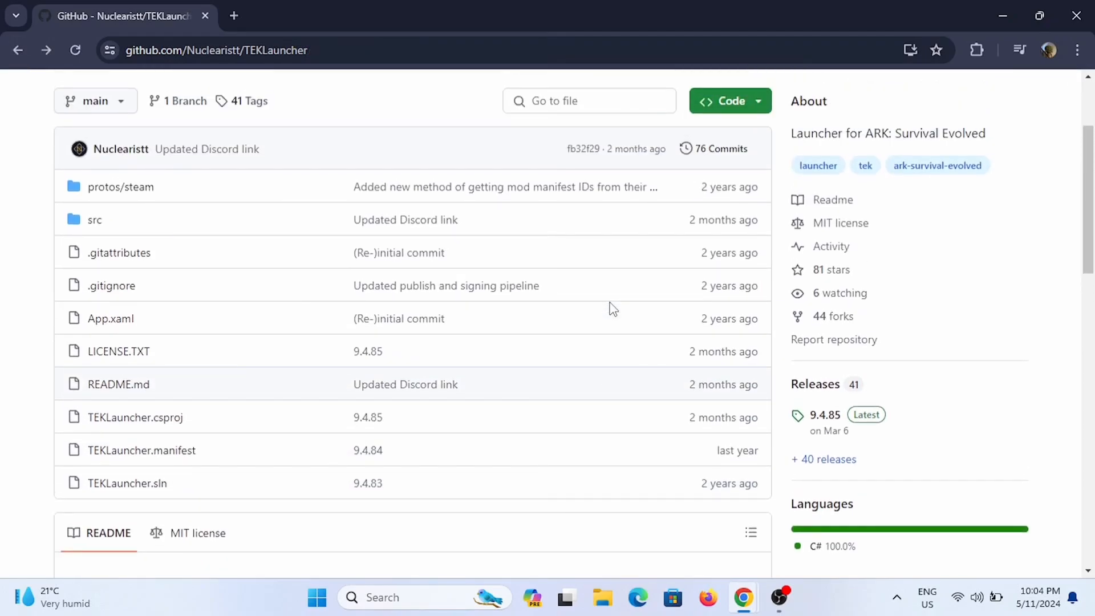
{"action": "scroll", "scroll_direction": "down", "scroll_amount": 3}
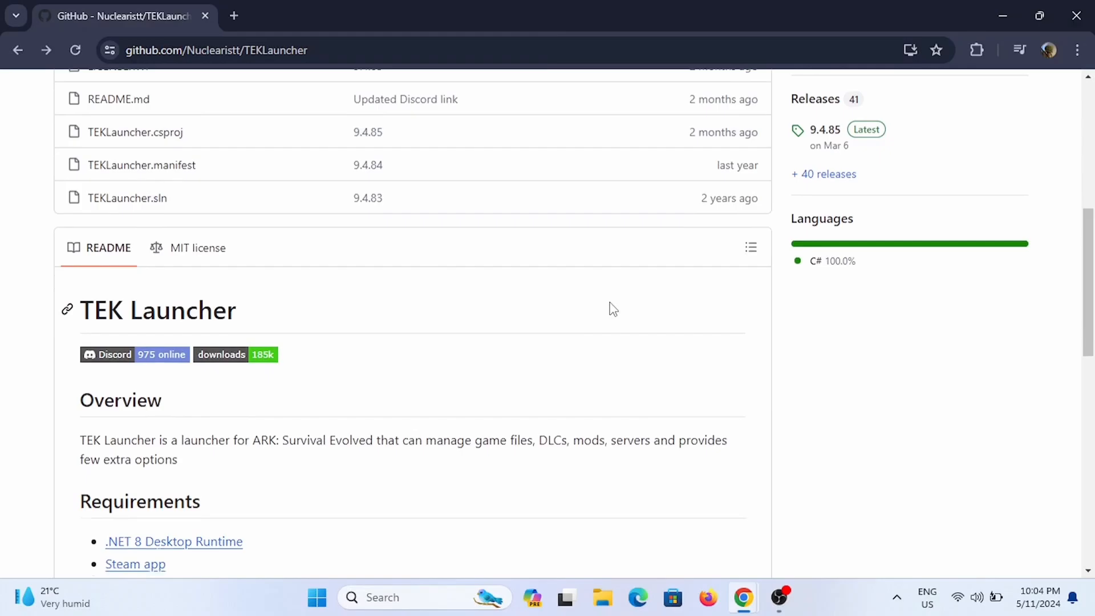
{"action": "scroll", "scroll_direction": "down", "scroll_amount": 3}
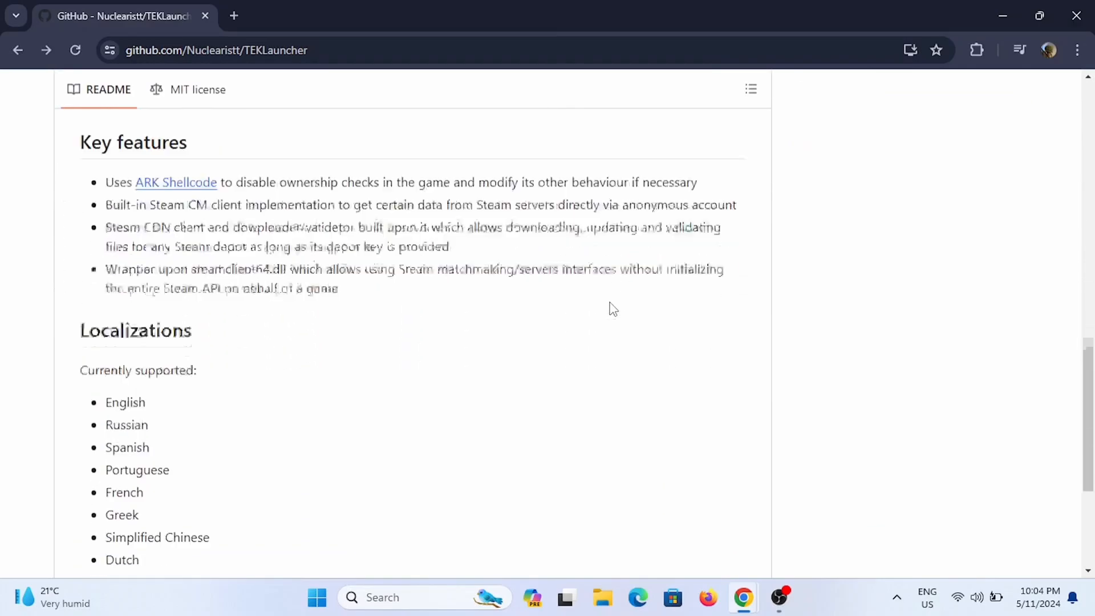
{"action": "scroll", "scroll_direction": "down", "scroll_amount": 3}
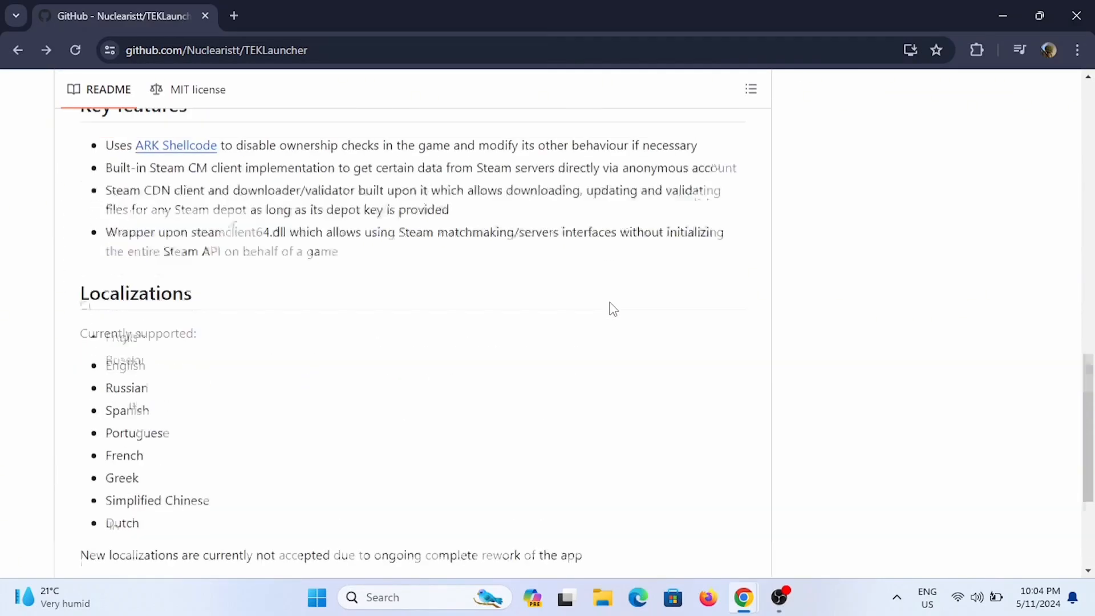